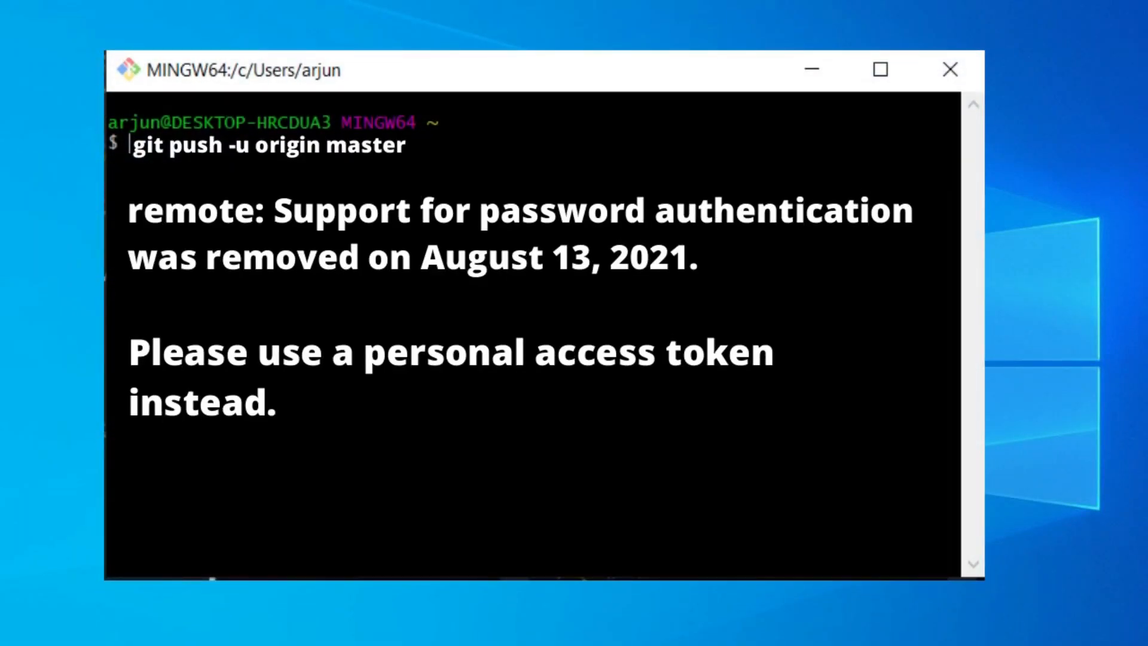
Close the Git Bash window showing the password-authentication push error
left_click(949, 69)
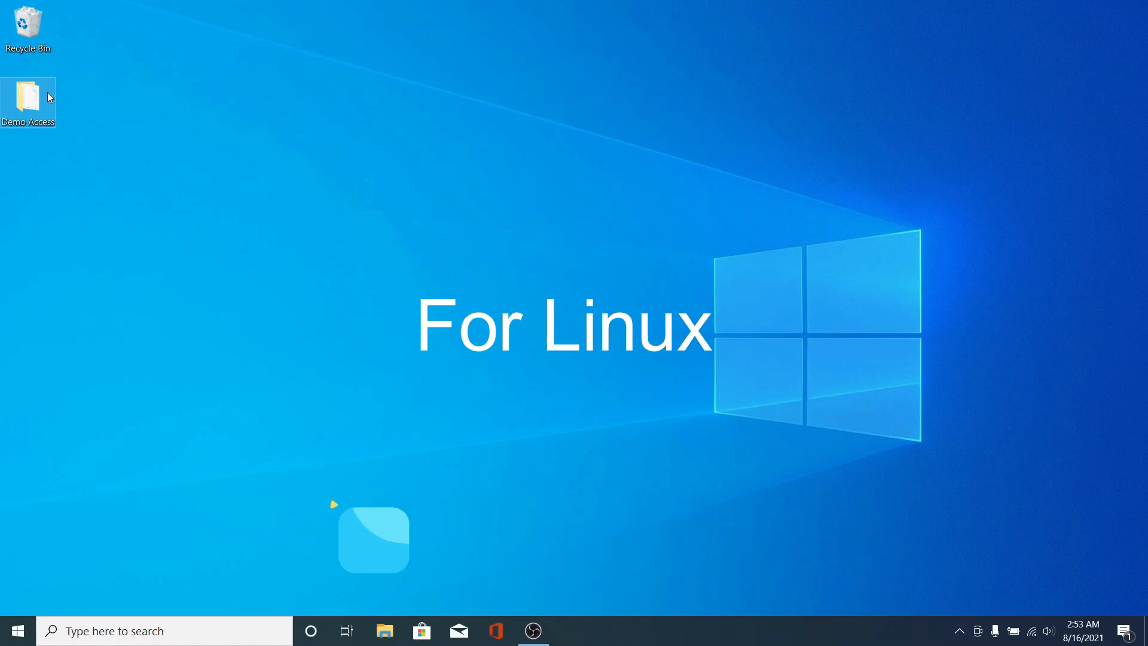
Open the Demo Access folder and start Git Bash in it
double_click(28, 95)
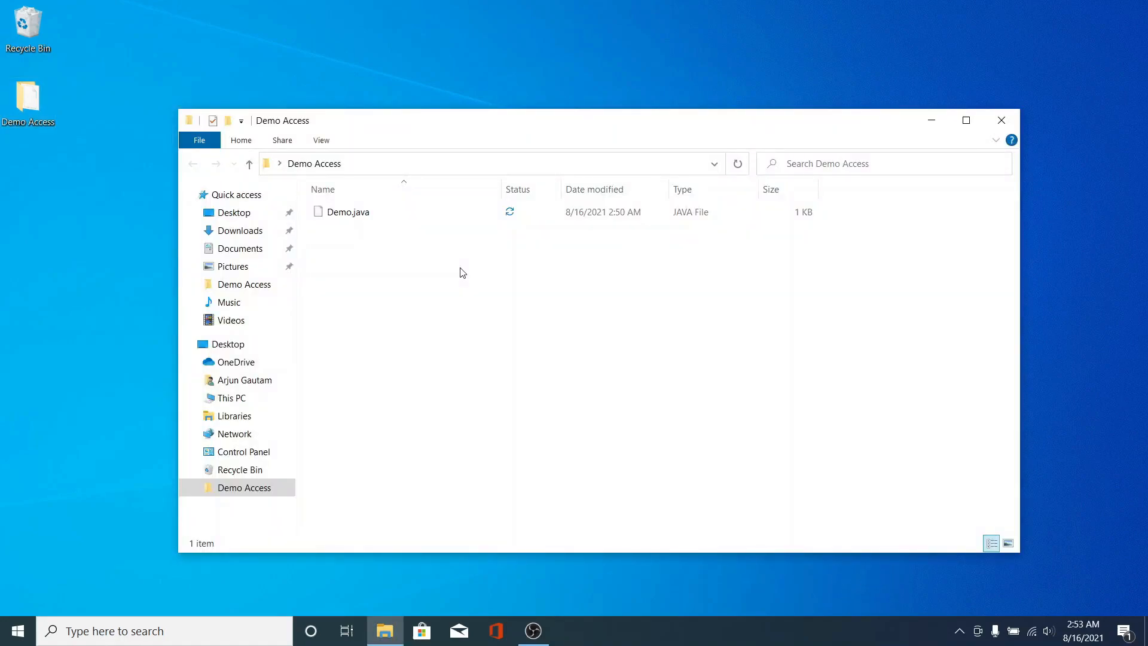
mouse_move(392, 282)
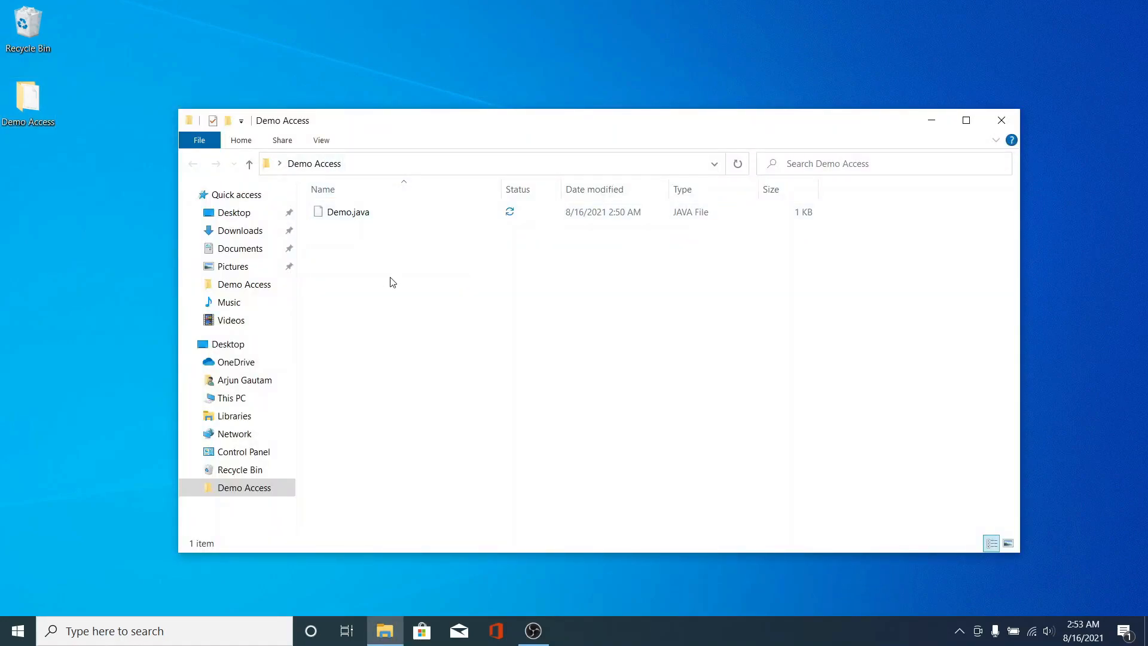
left_click(569, 630)
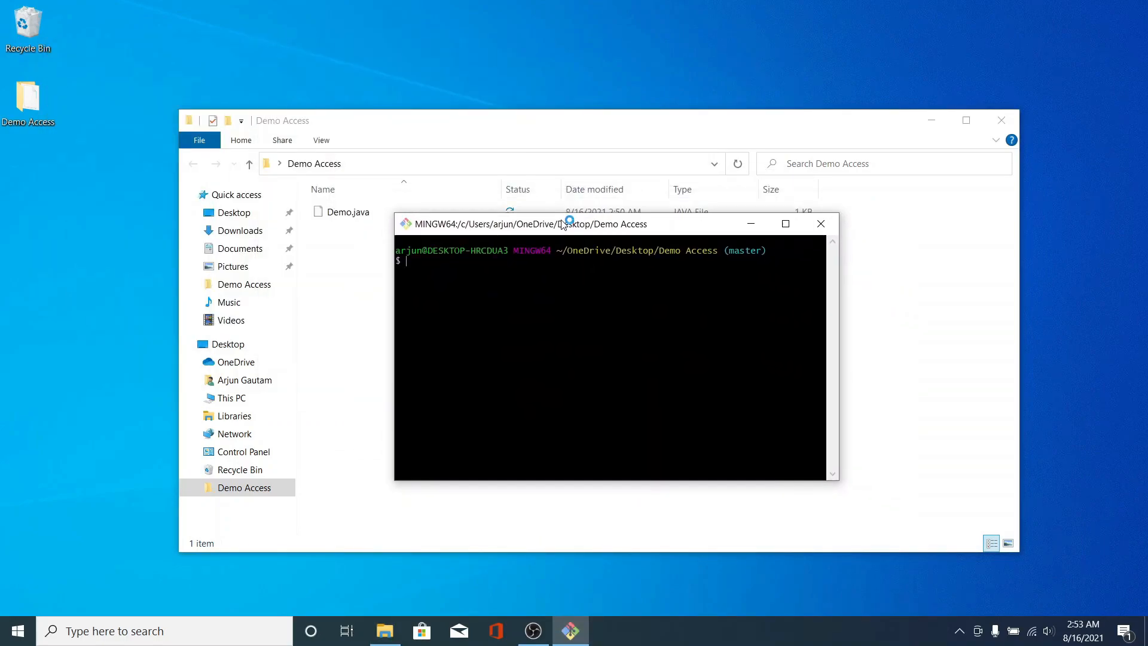
Commit with message "access token demo" and push -u to origin master, which fails with 403
type("git commit -m \"")
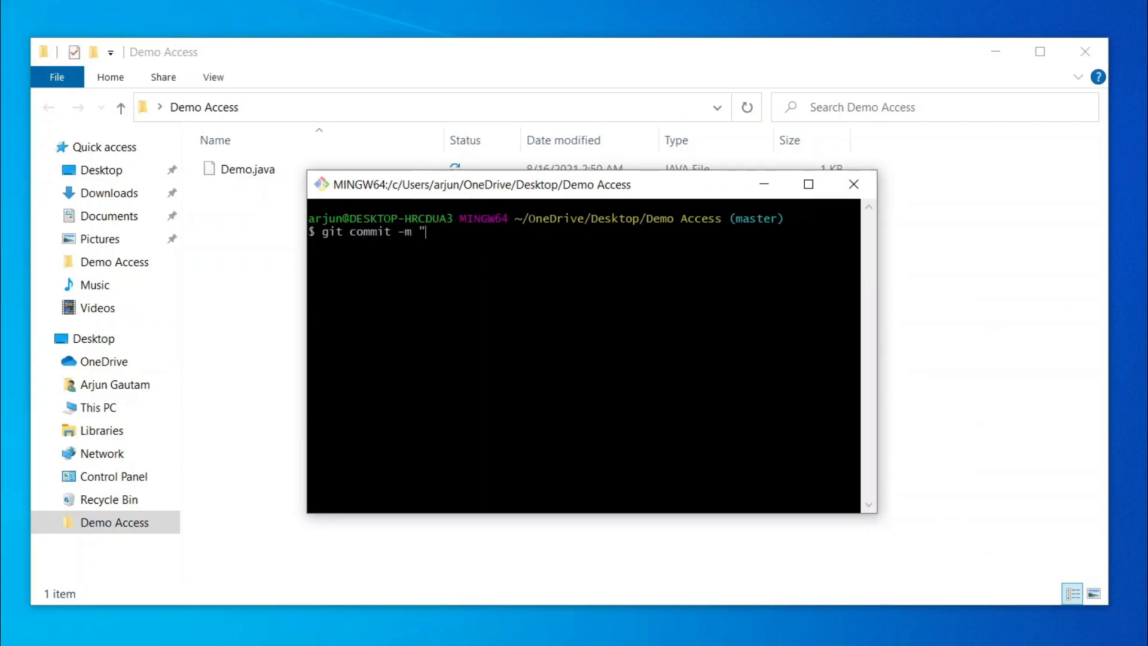
type("access token")
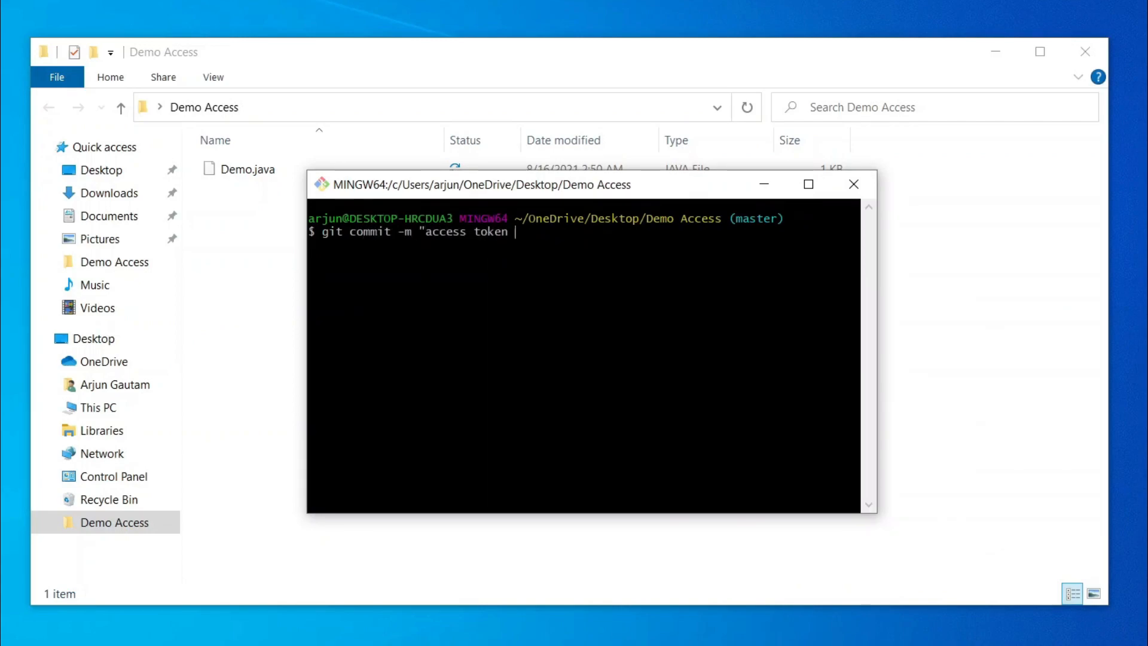
type("demo\"")
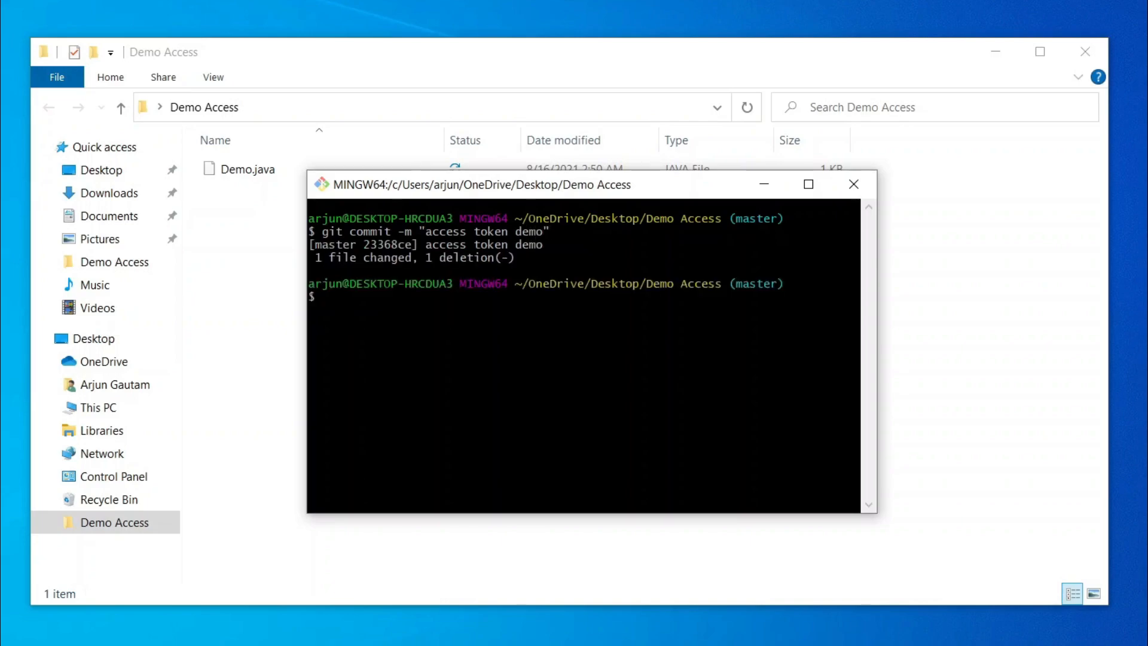
type("git push -")
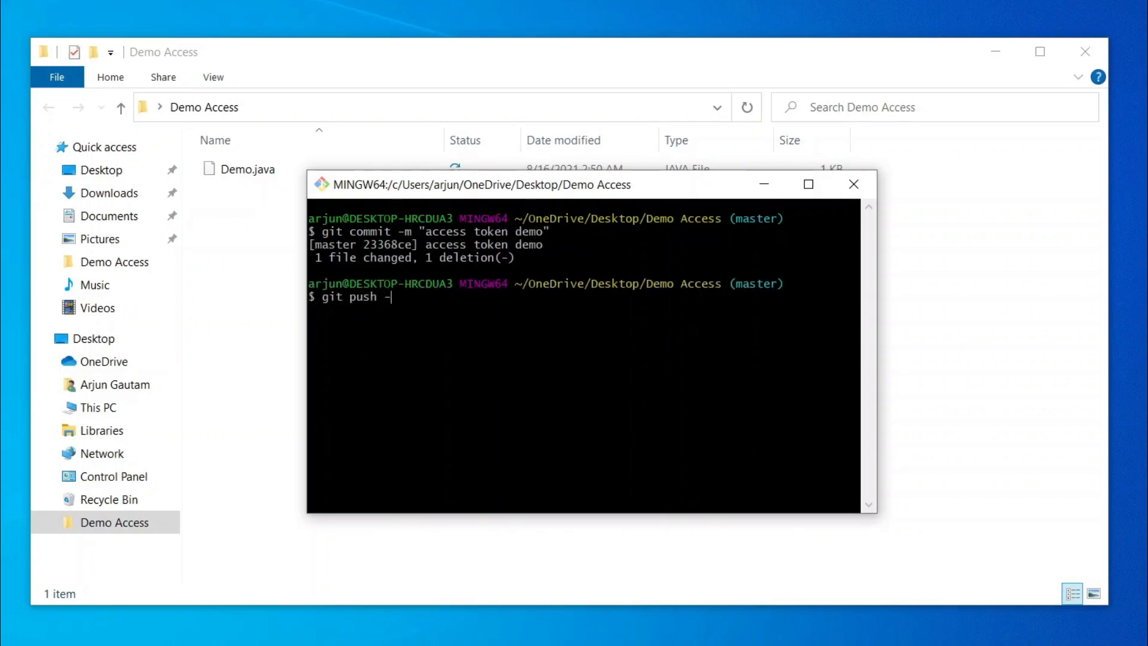
type("u origin master")
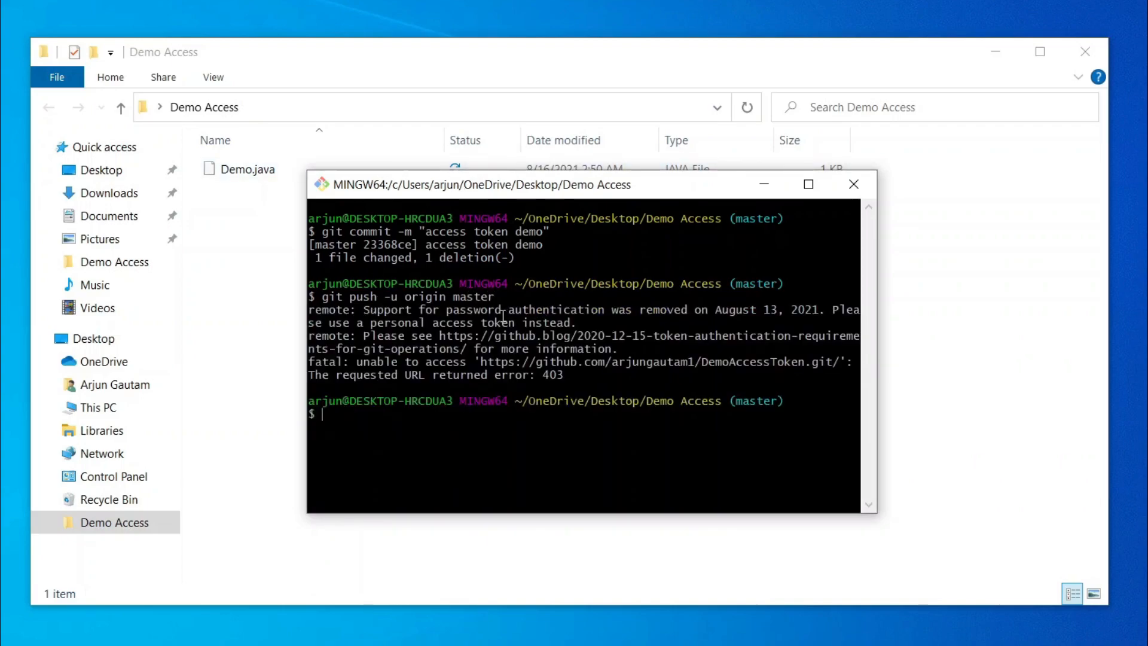
mouse_move(714, 310)
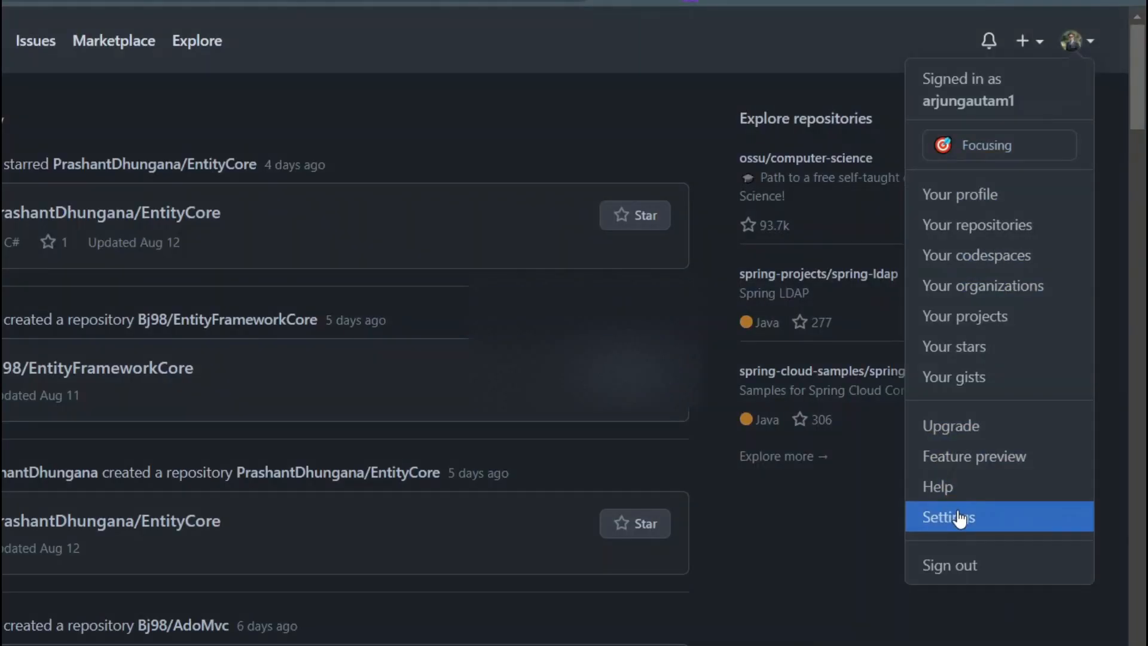
Go to GitHub Settings, then Developer settings, then Personal access tokens
left_click(947, 516)
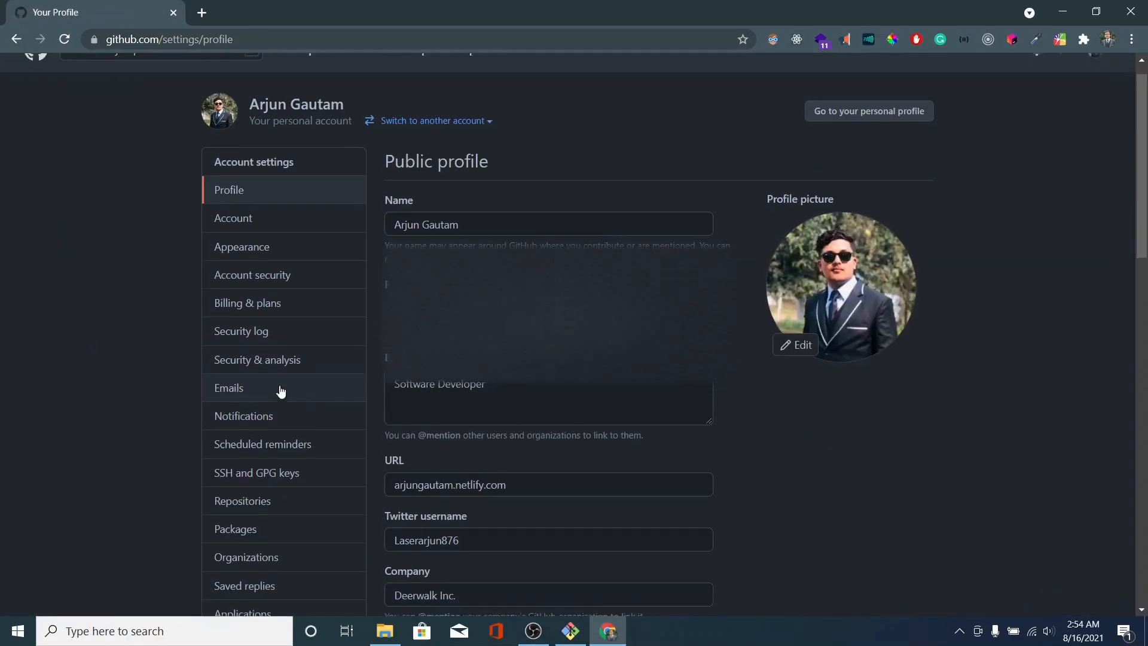
scroll("down", 3)
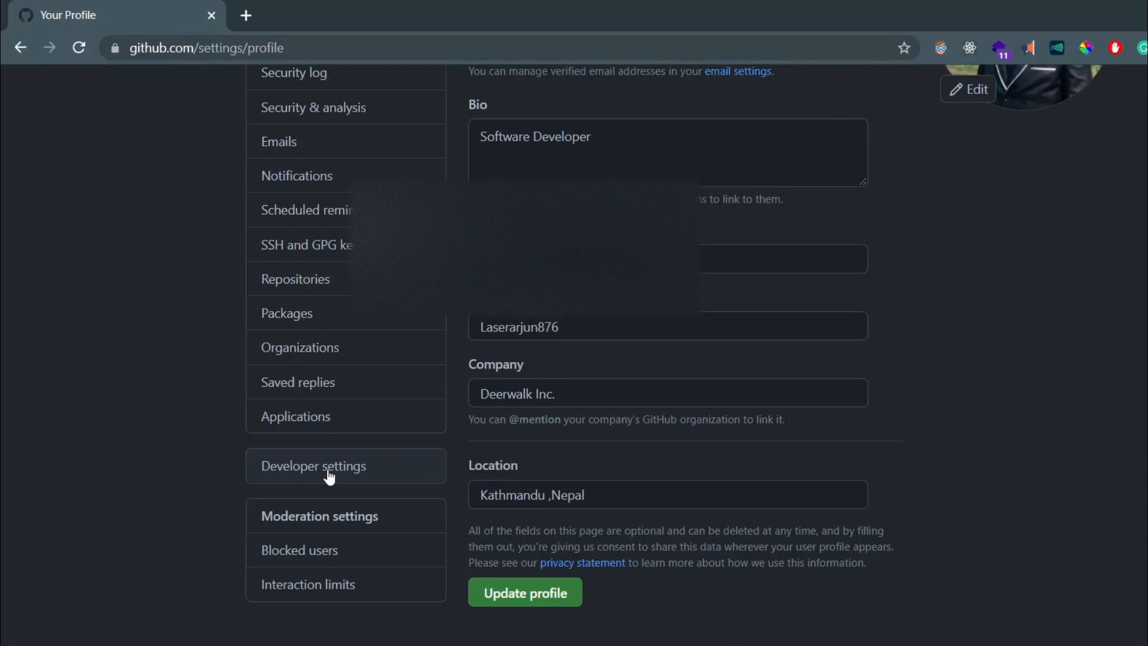
left_click(314, 466)
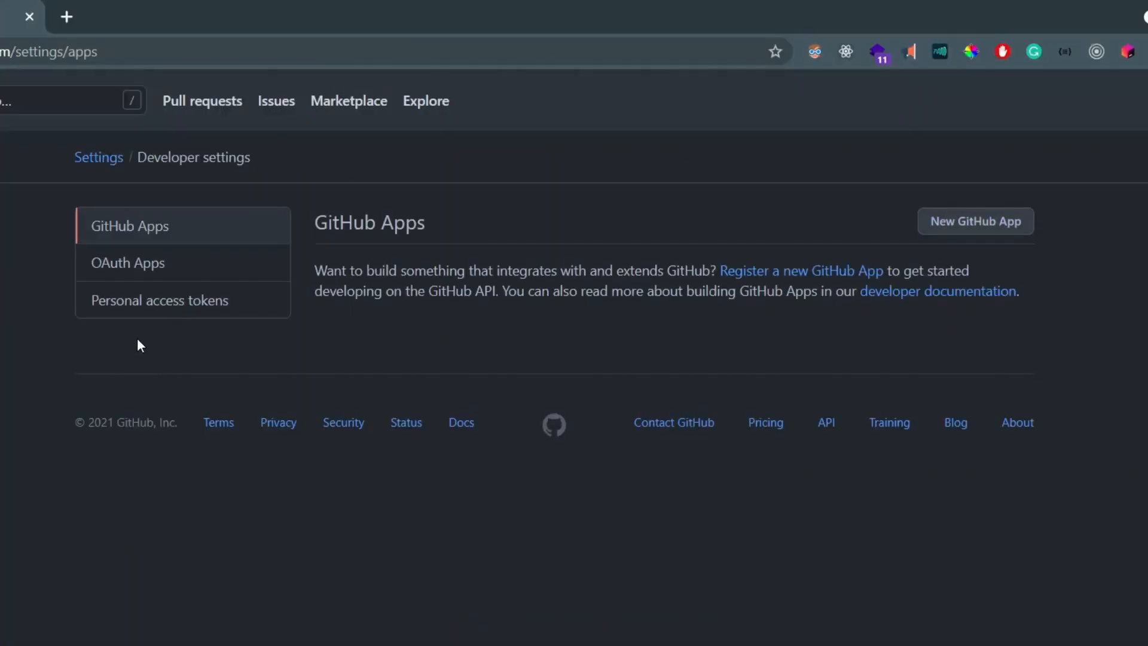
left_click(159, 300)
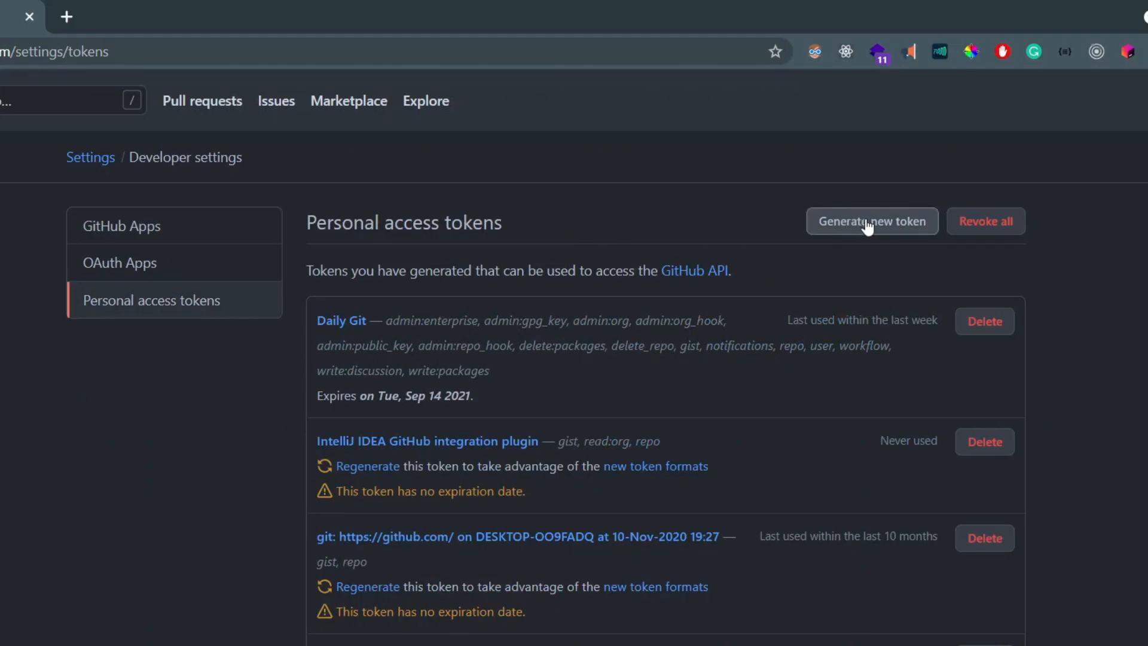
Generate a token noted 'Demo Access Token' with all scopes and copy it
left_click(871, 221)
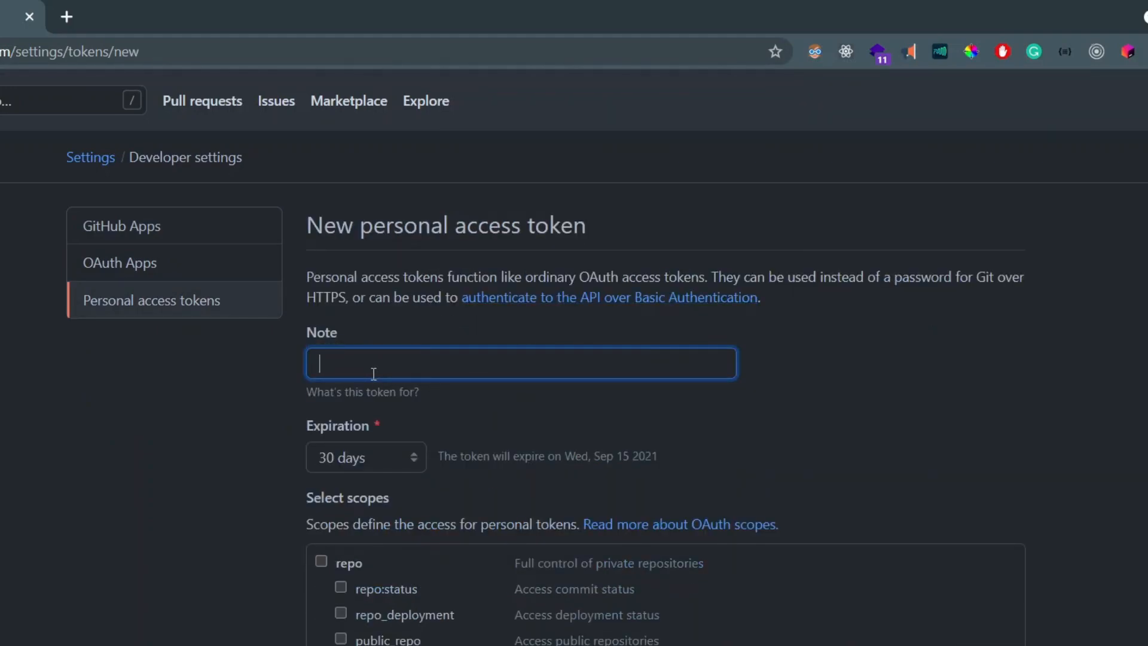
type("Demo")
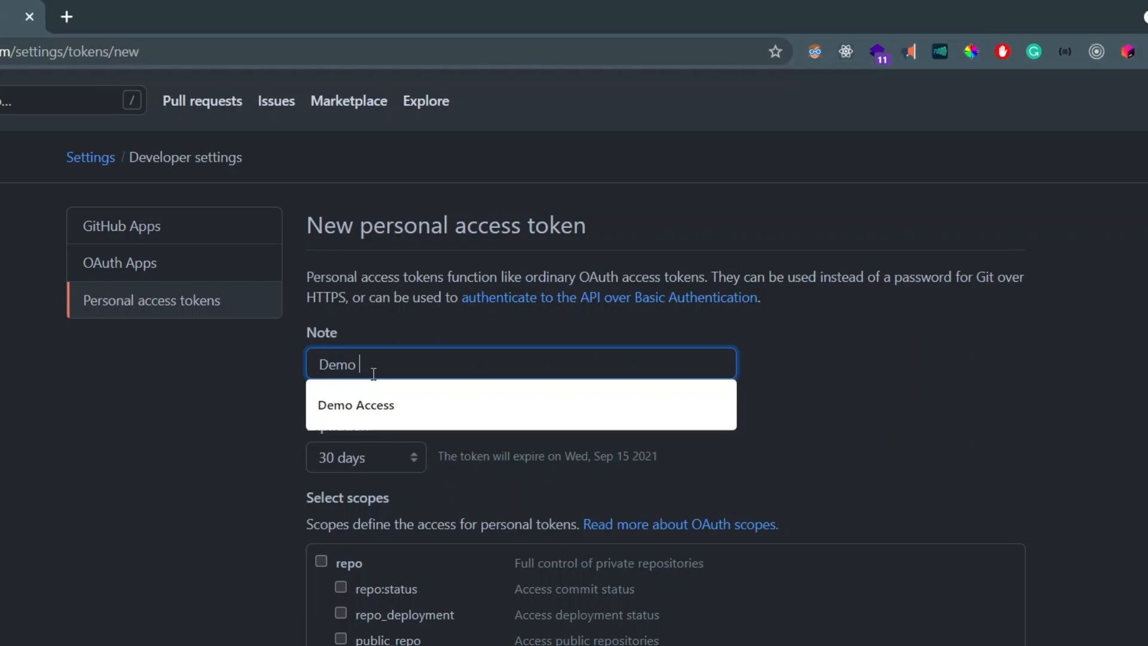
type("Access To")
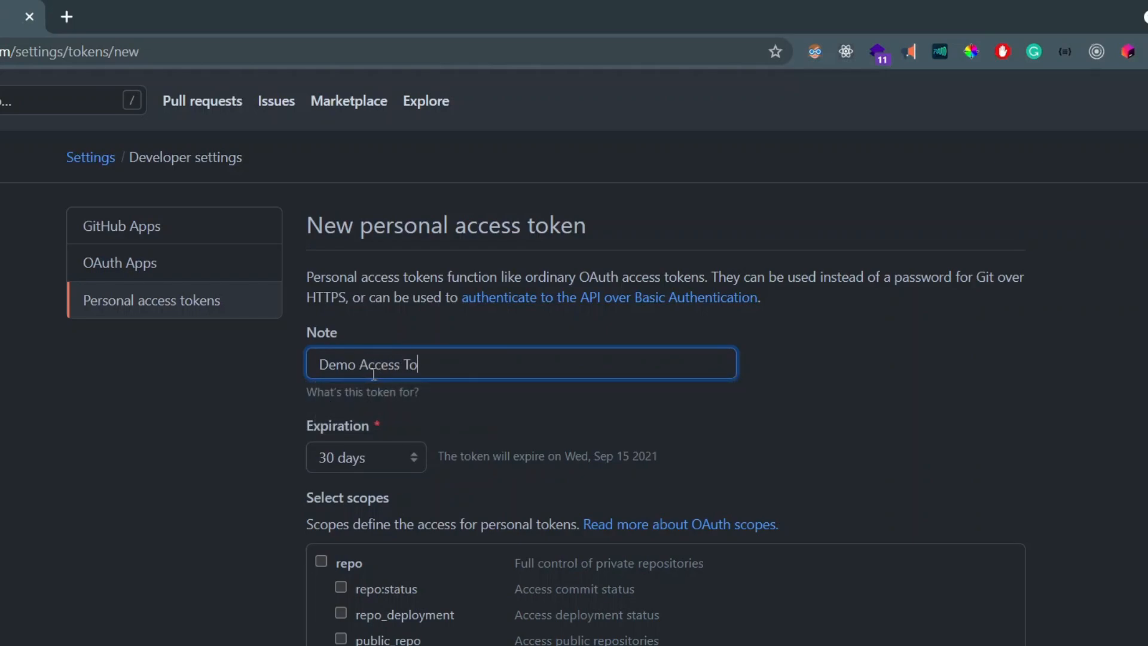
scroll("down", 3)
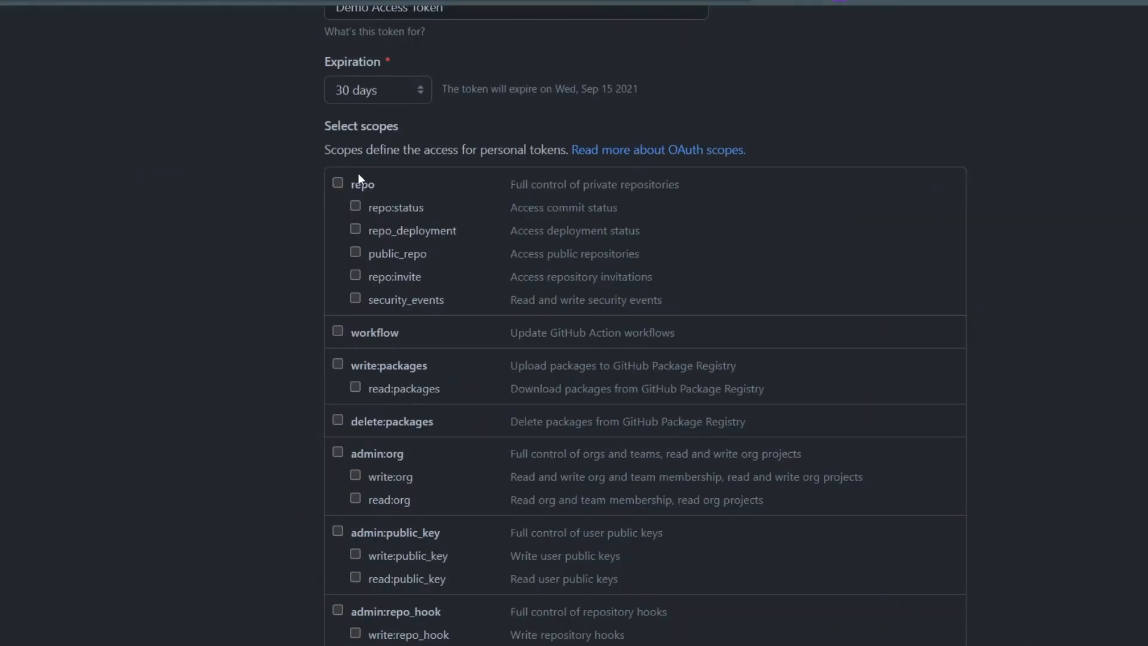
left_click(339, 182)
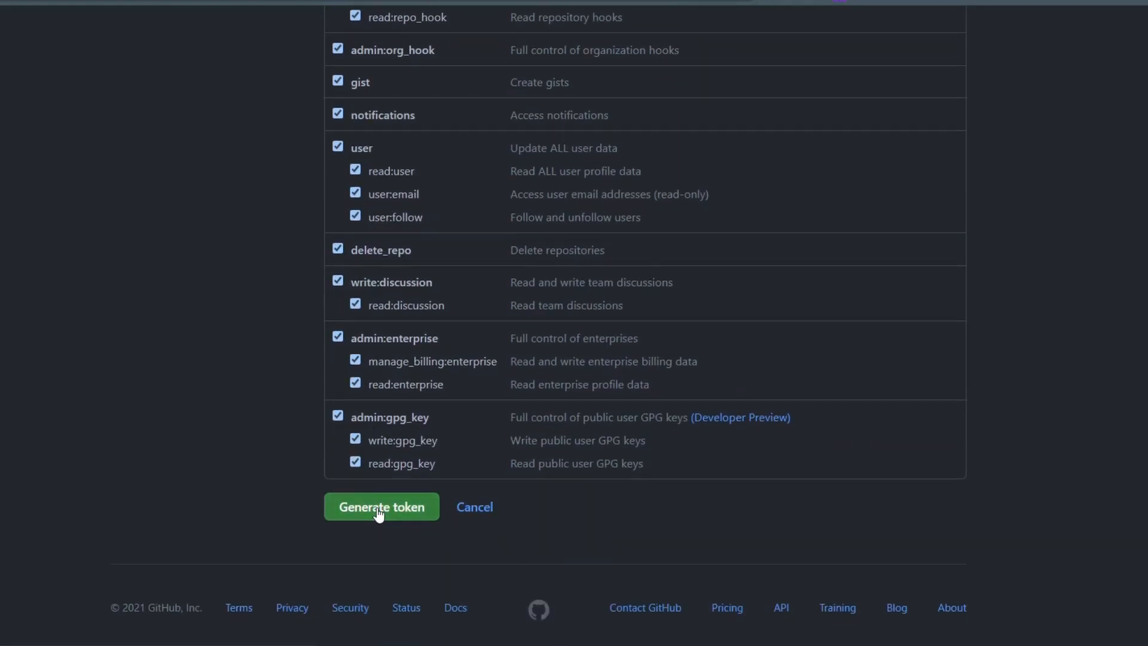
left_click(382, 507)
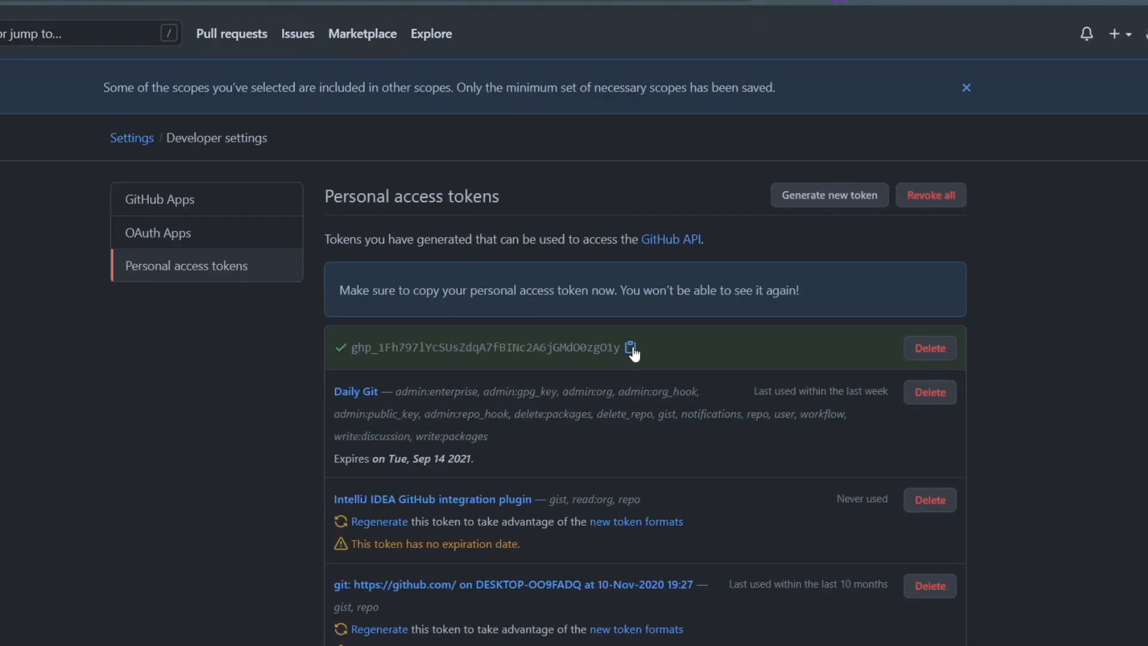
left_click(16, 630)
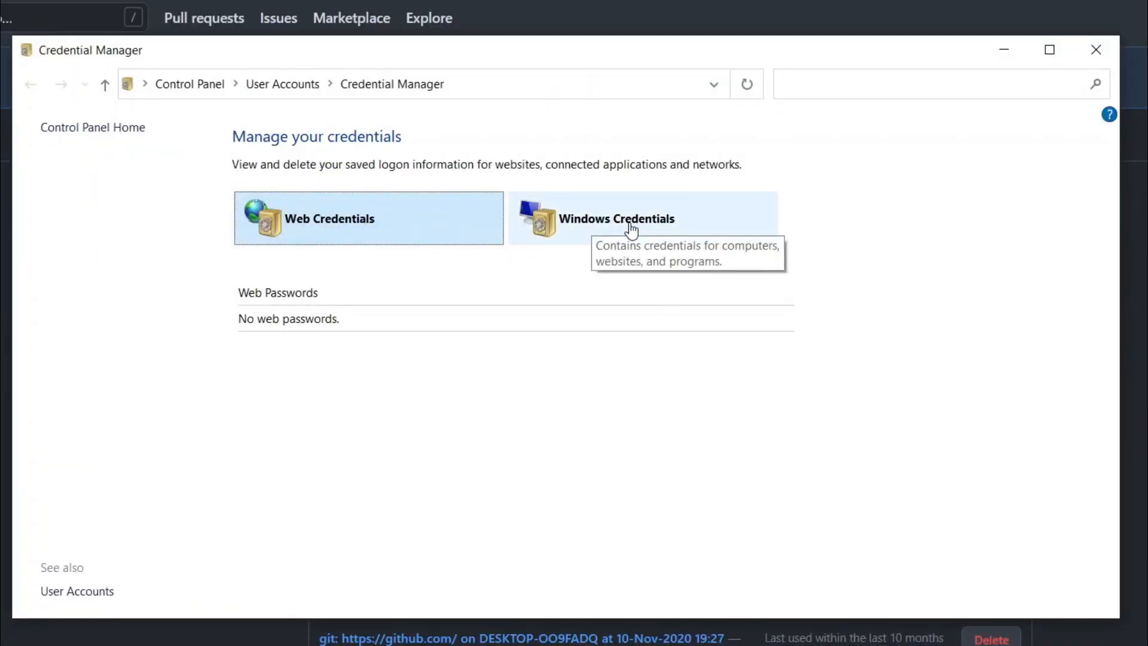
left_click(615, 218)
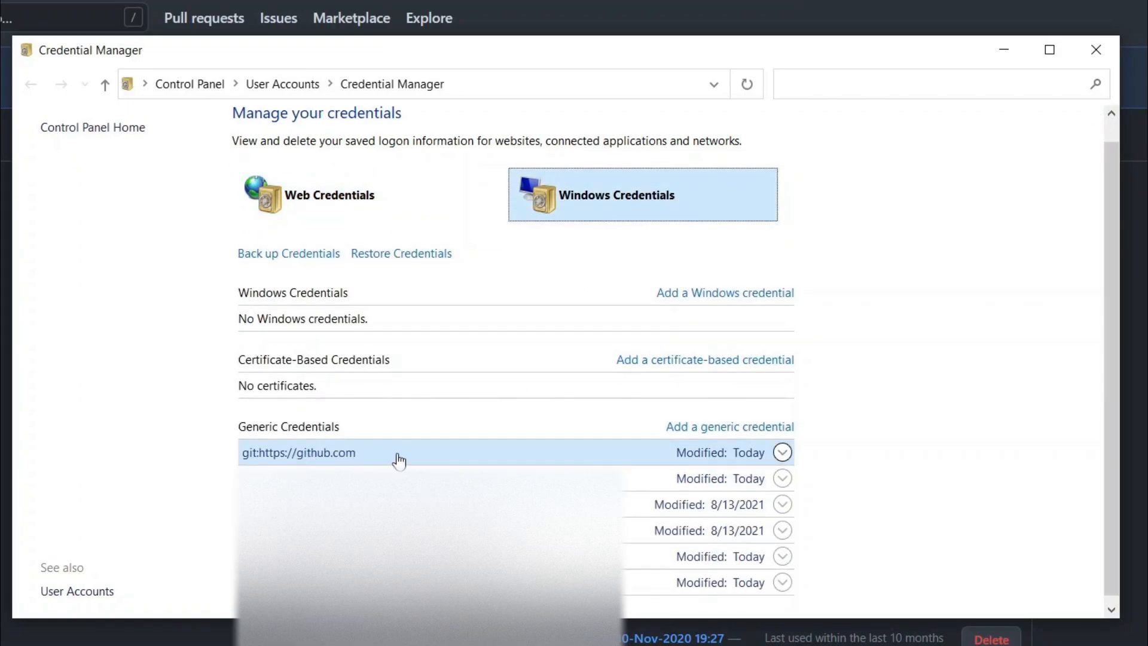
left_click(781, 452)
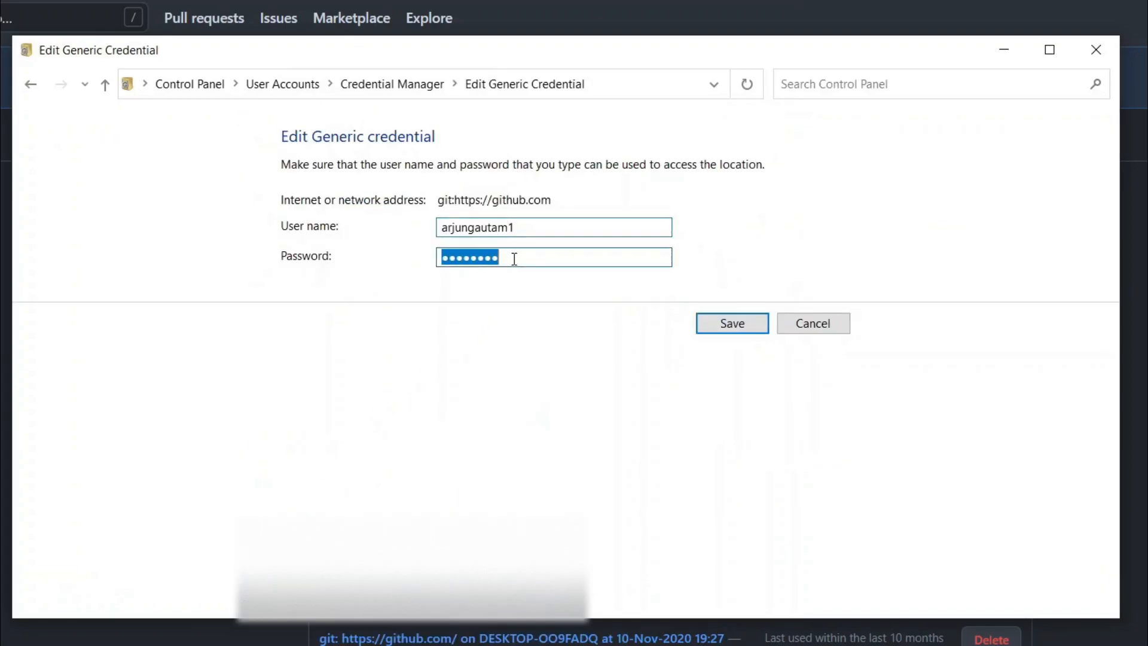
type("password")
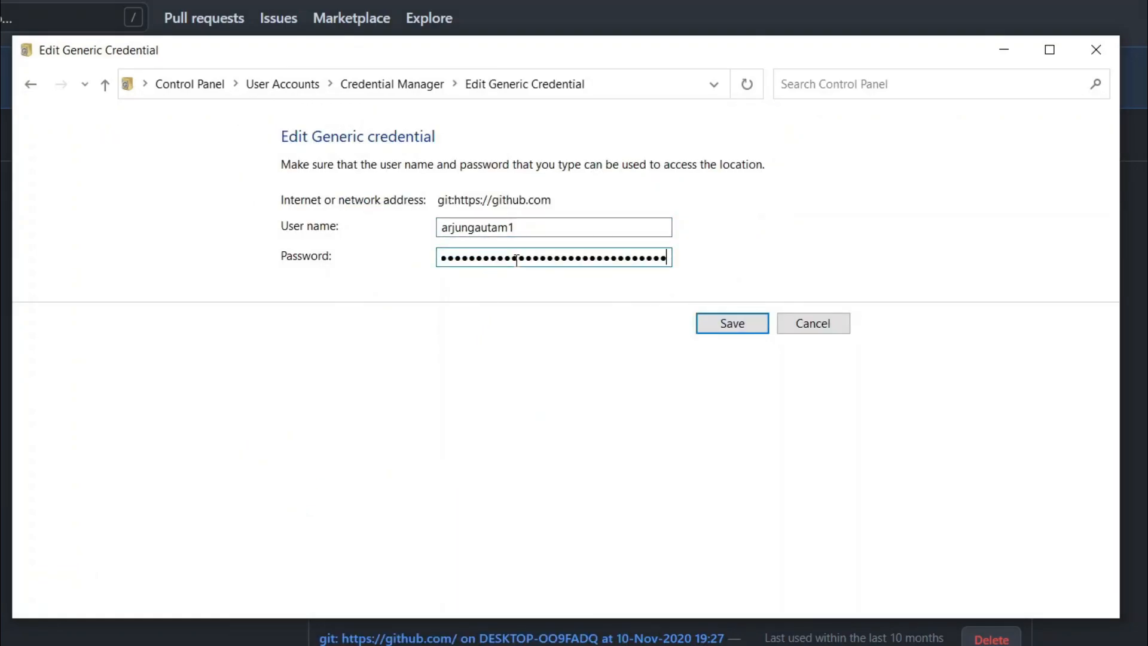
left_click(731, 323)
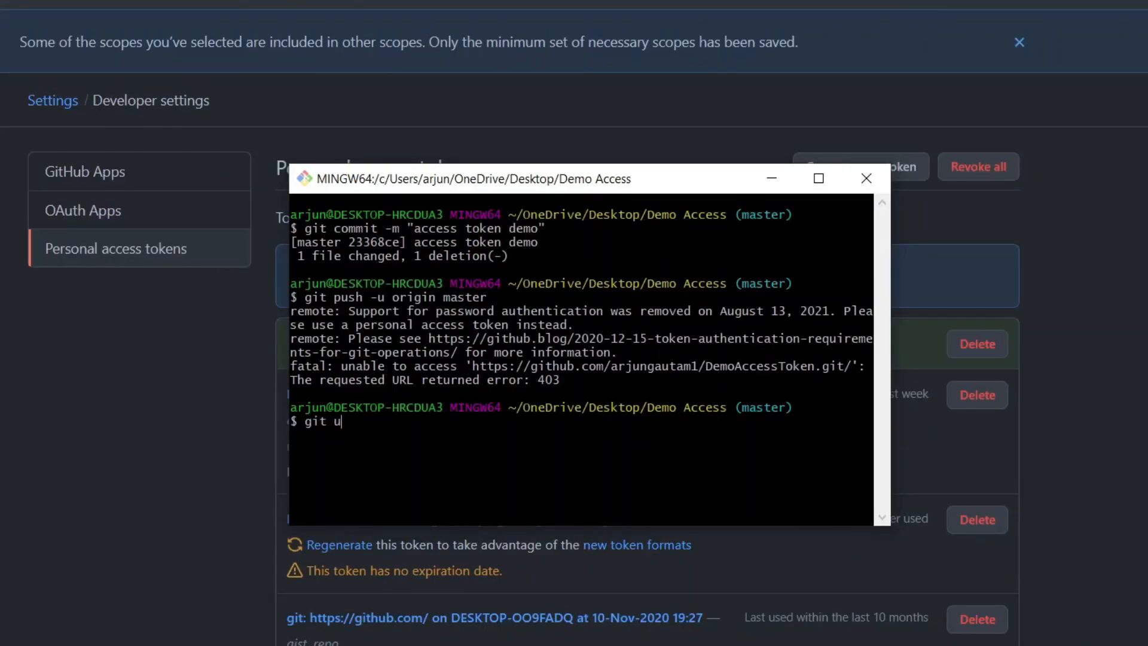
Rerun git push -u origin master, now pushing master and tracking origin/master
type("push -")
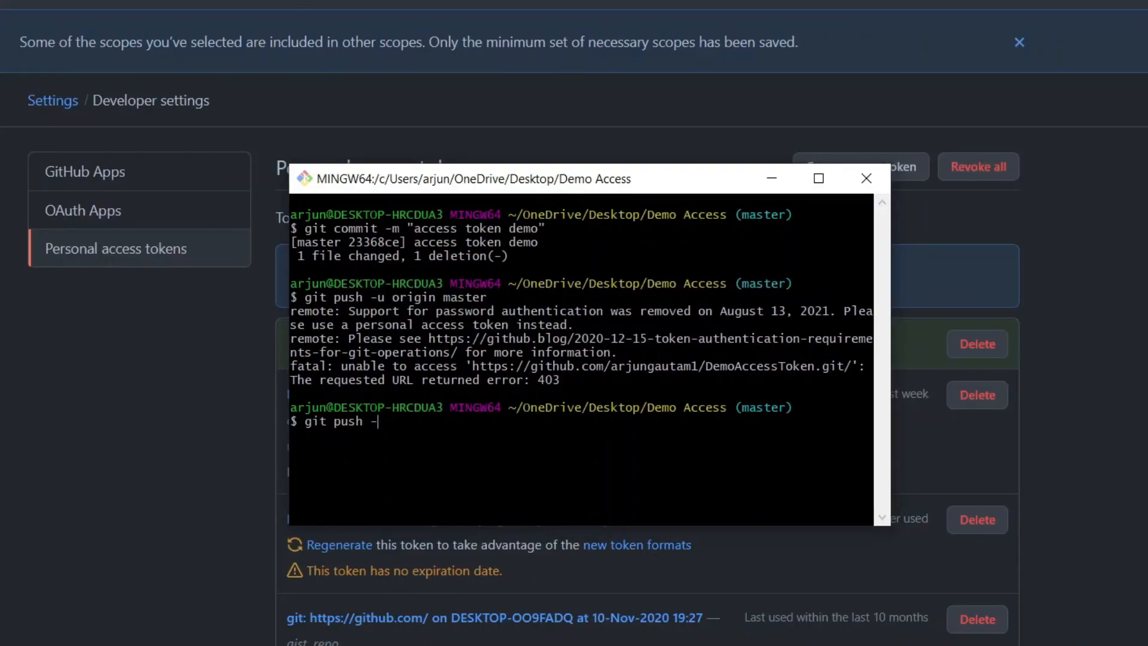
type("u origin master")
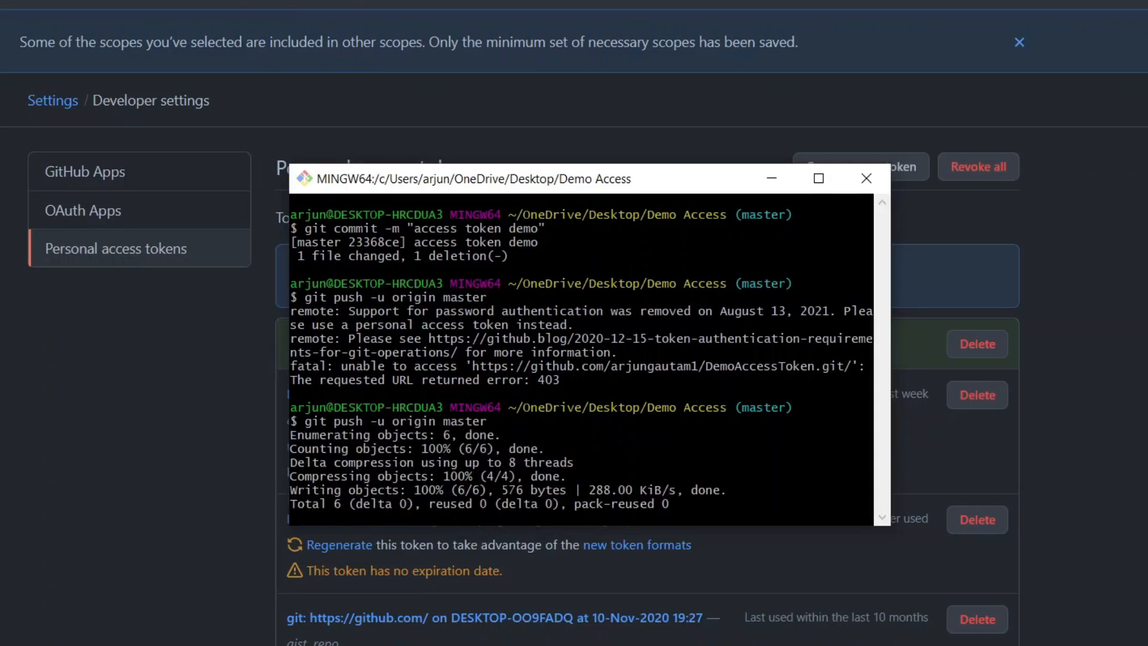
scroll("down", 3)
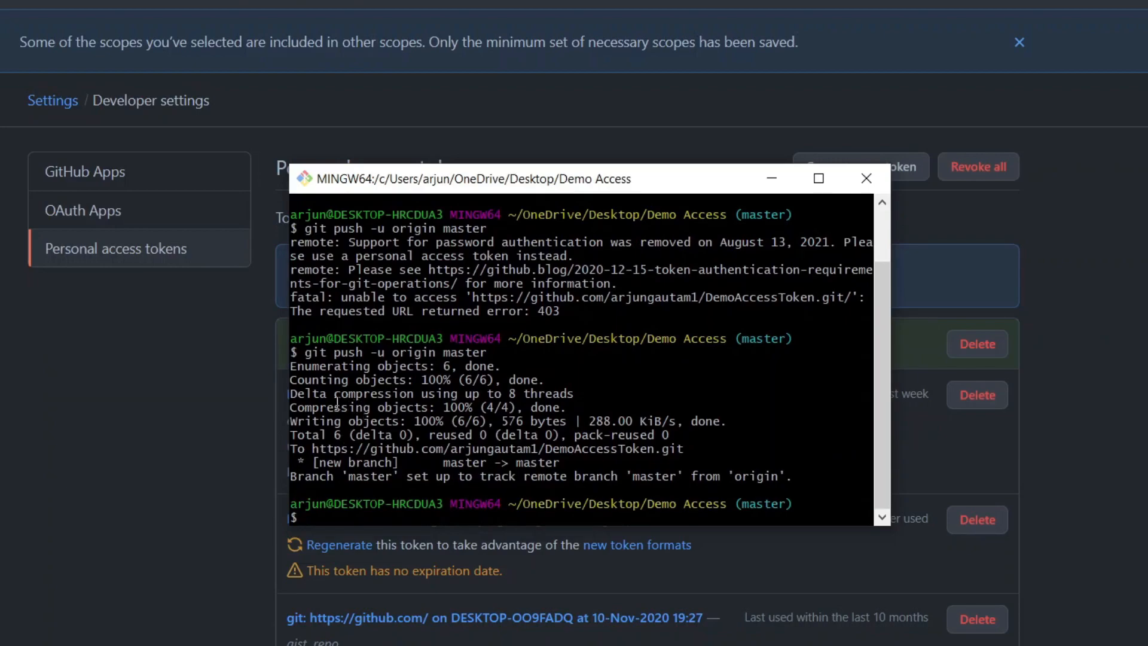
mouse_move(384, 479)
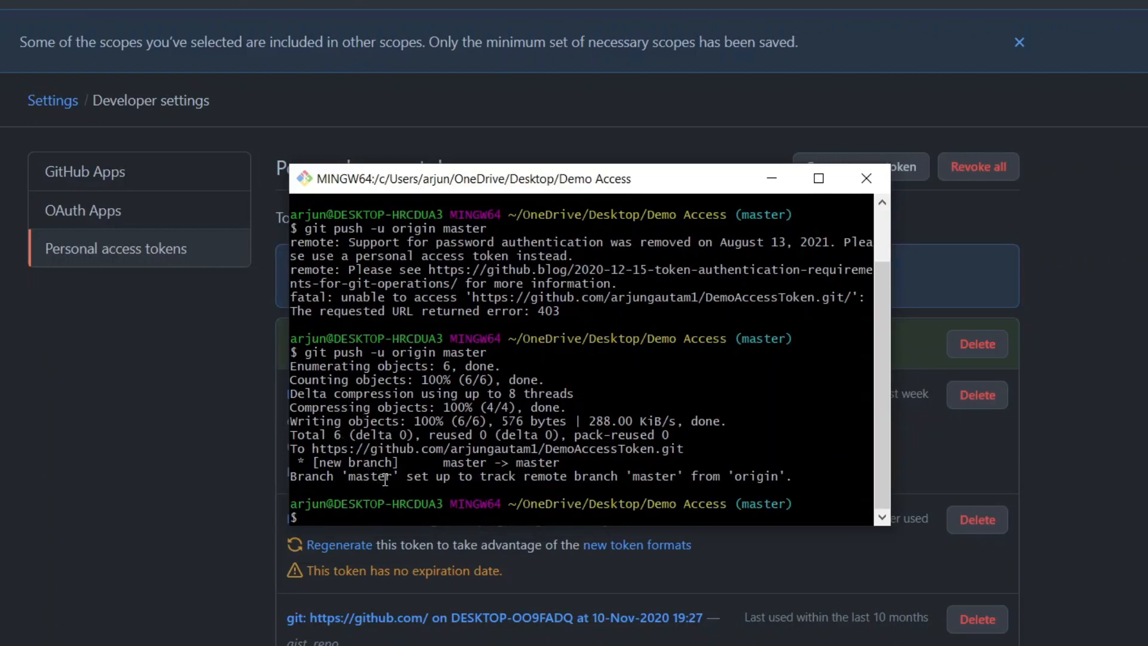